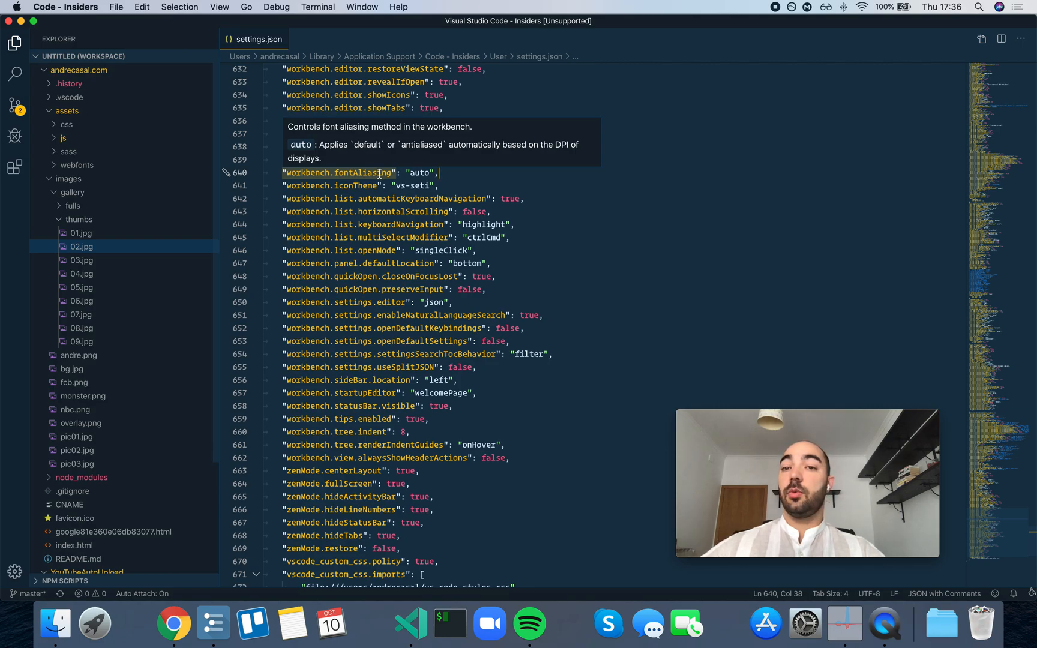
Step: Select the "auto" value of workbench.fontAliasing to replace it with "none"
double_click(420, 173)
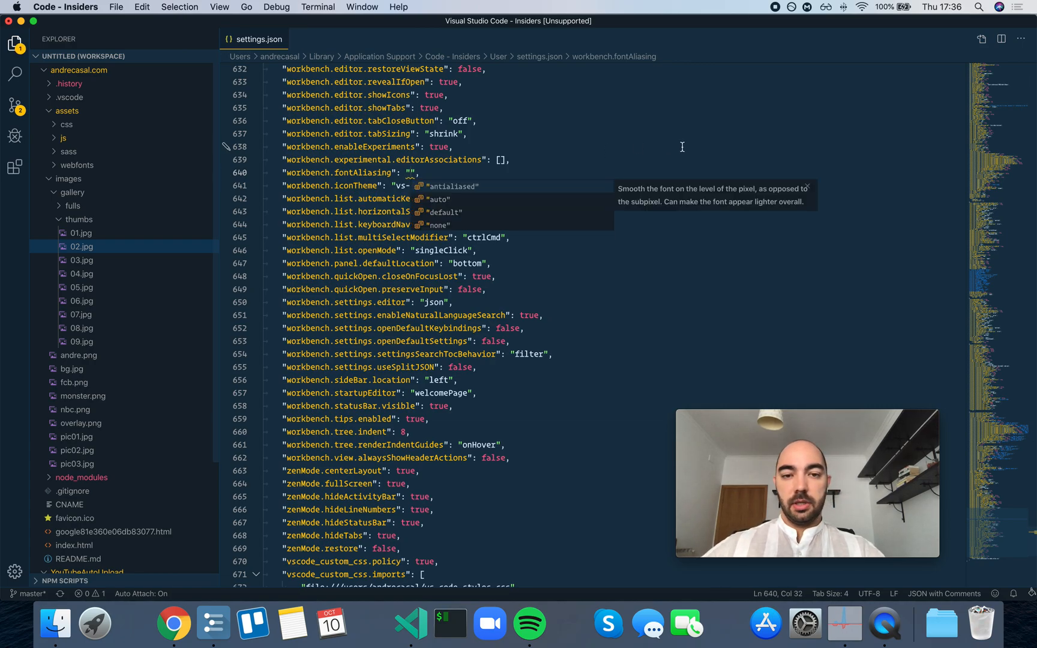
mouse_move(686, 146)
text(none)
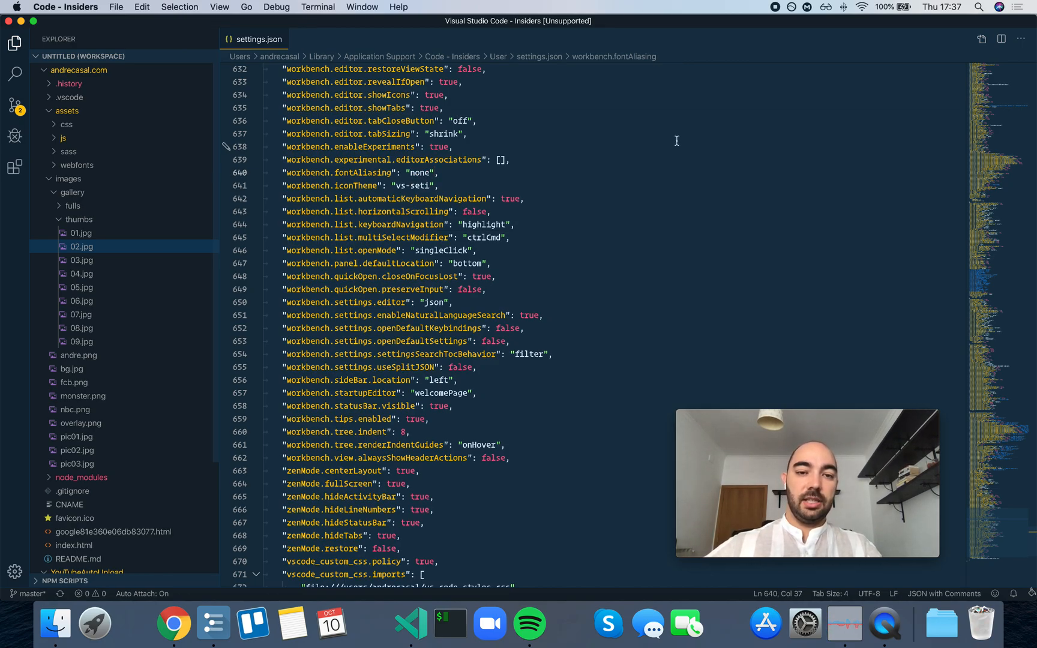
mouse_move(581, 229)
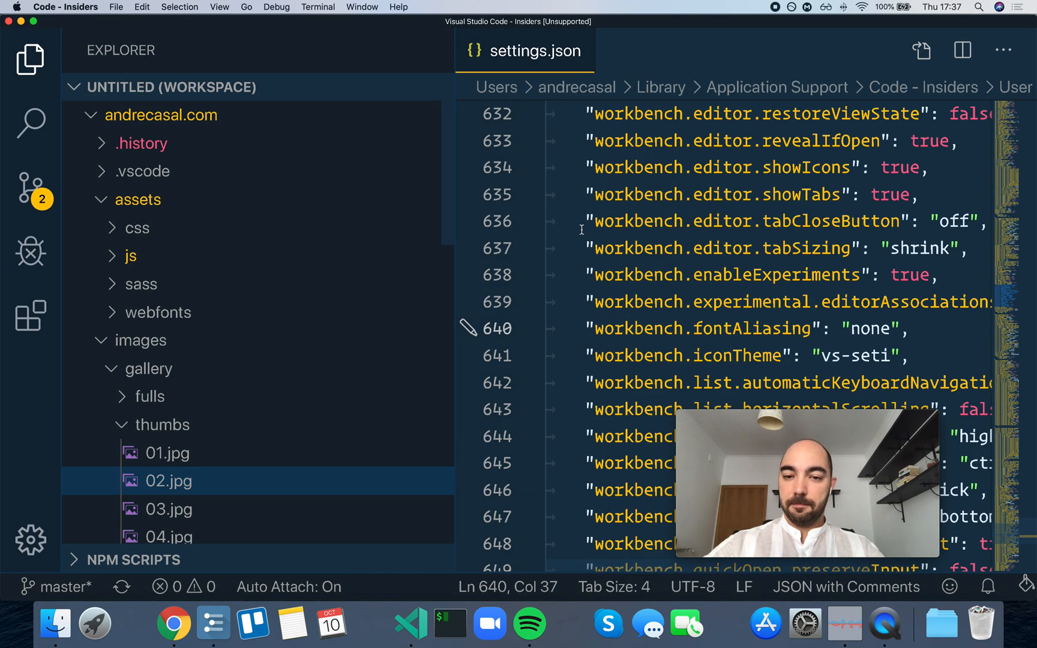
Step: Hide the explorer panel and scroll the zoomed editor to inspect unsmoothed text rendering
scroll(up, 3)
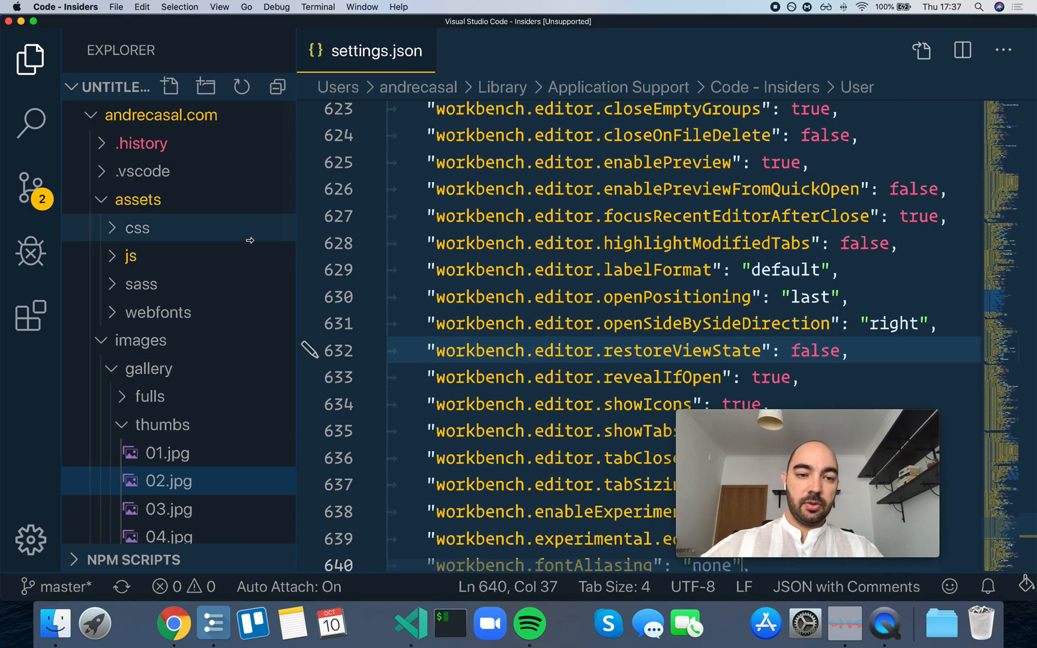
click(30, 60)
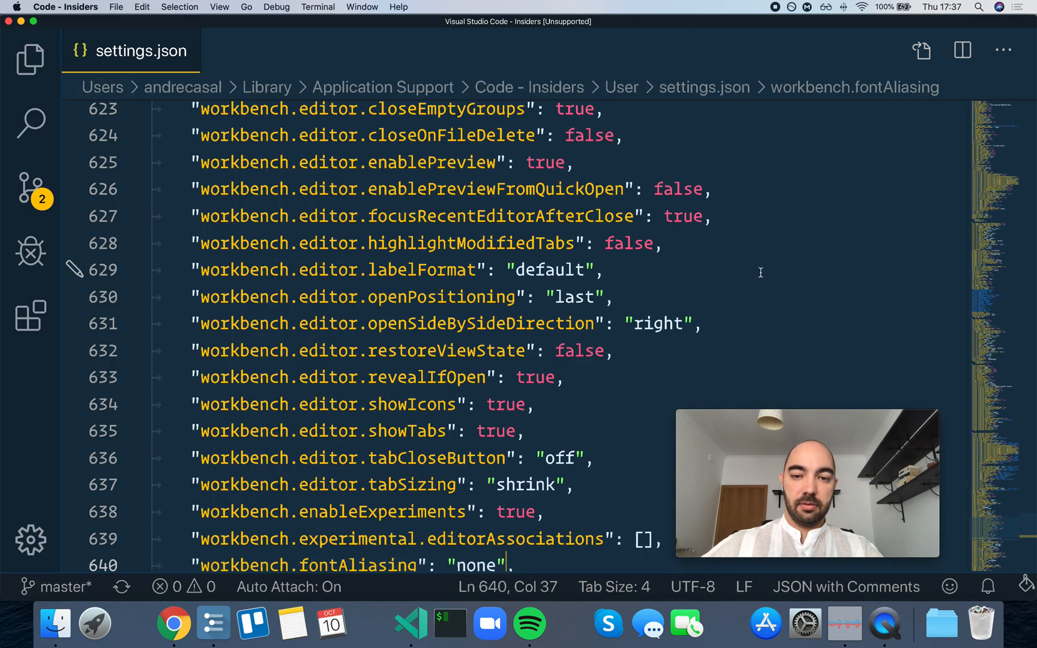
scroll(down, 3)
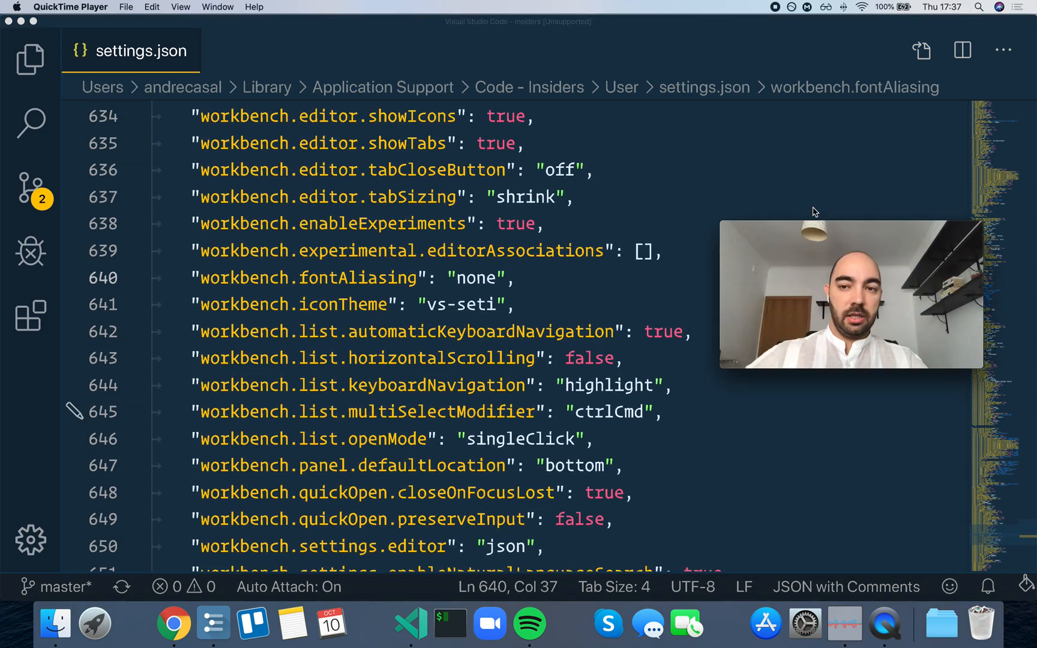
click(512, 277)
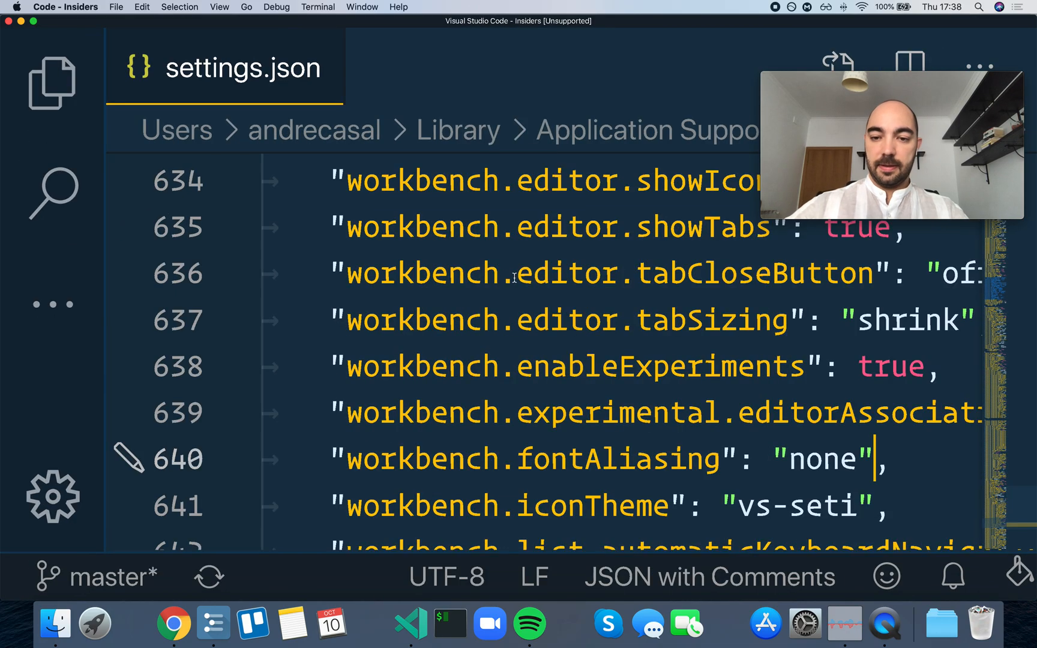
scroll(down, 3)
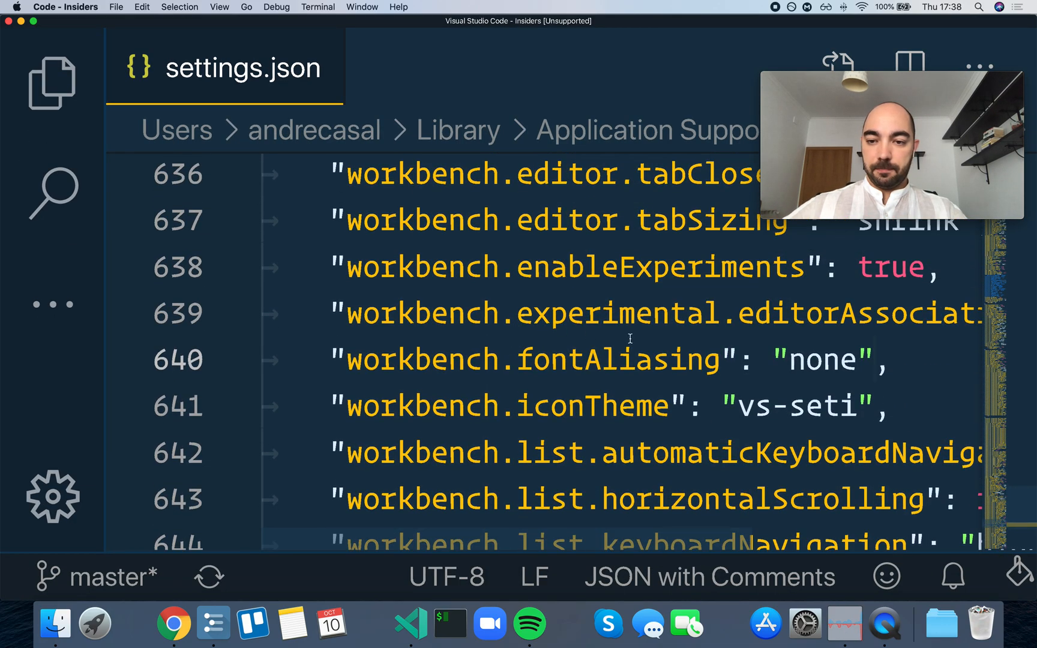
scroll(down, 3)
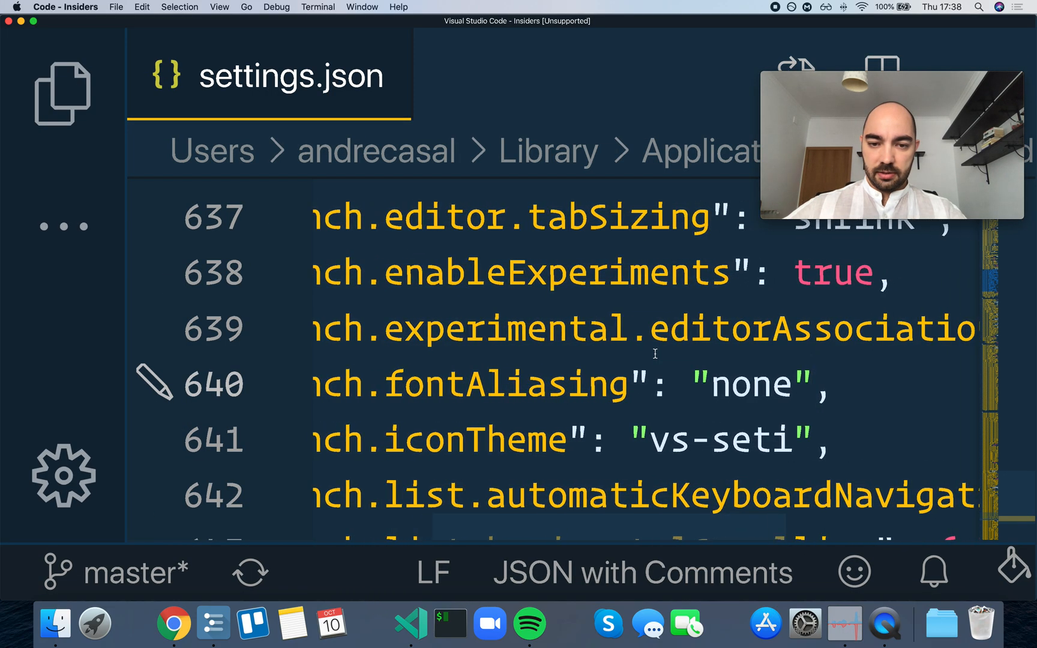
mouse_move(922, 404)
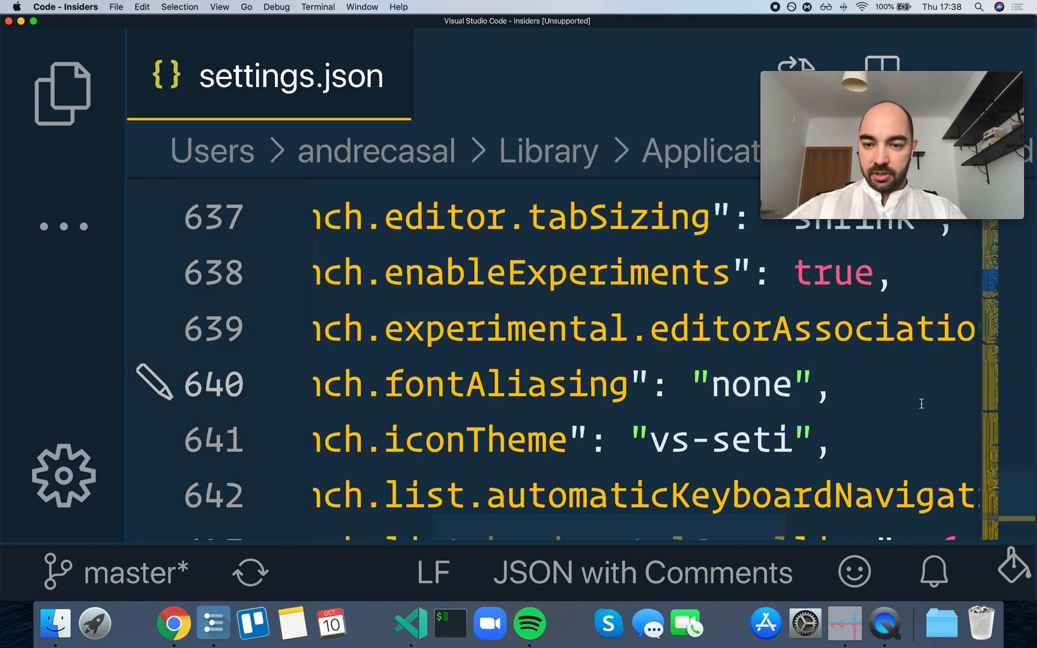
mouse_move(916, 406)
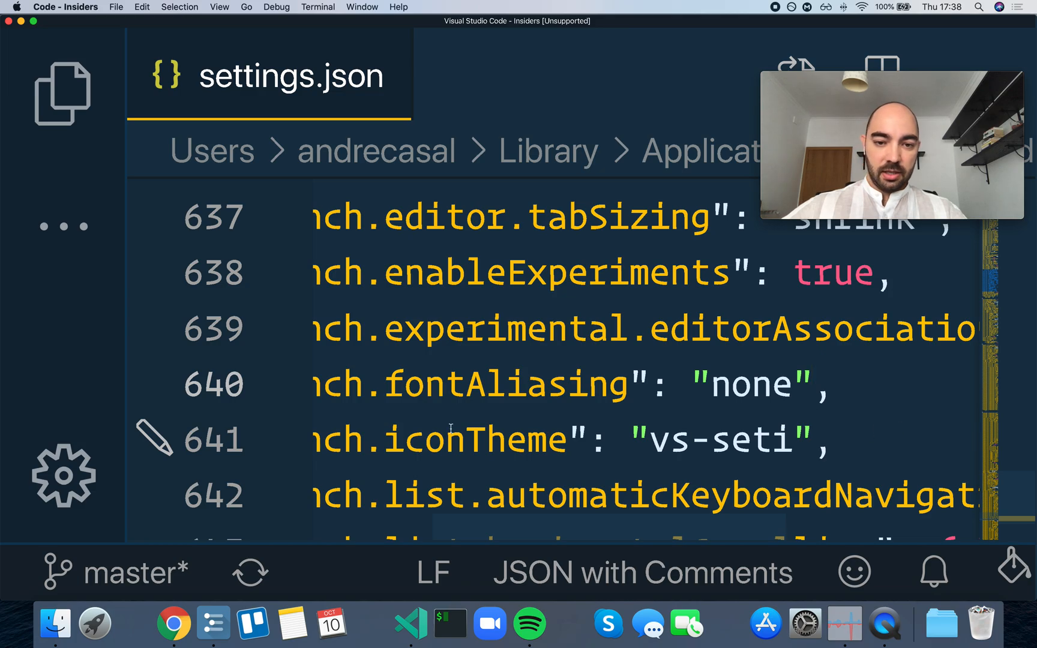
click(812, 384)
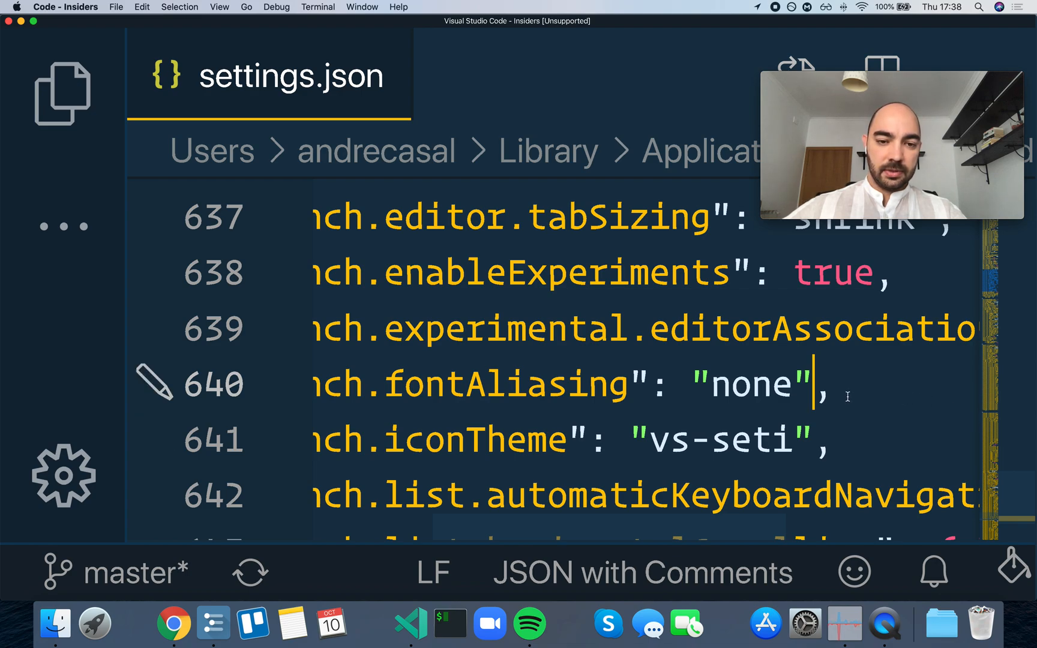
double_click(753, 385)
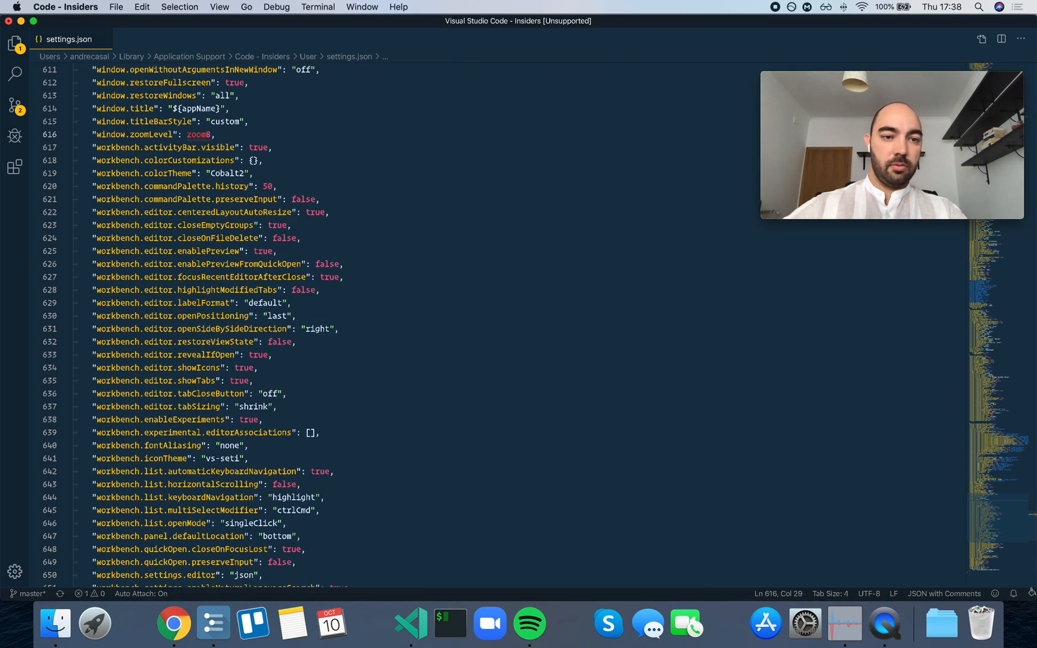
Step: Set window.zoomLevel to 0 in settings.json, keeping fontAliasing at "none"
click(184, 134)
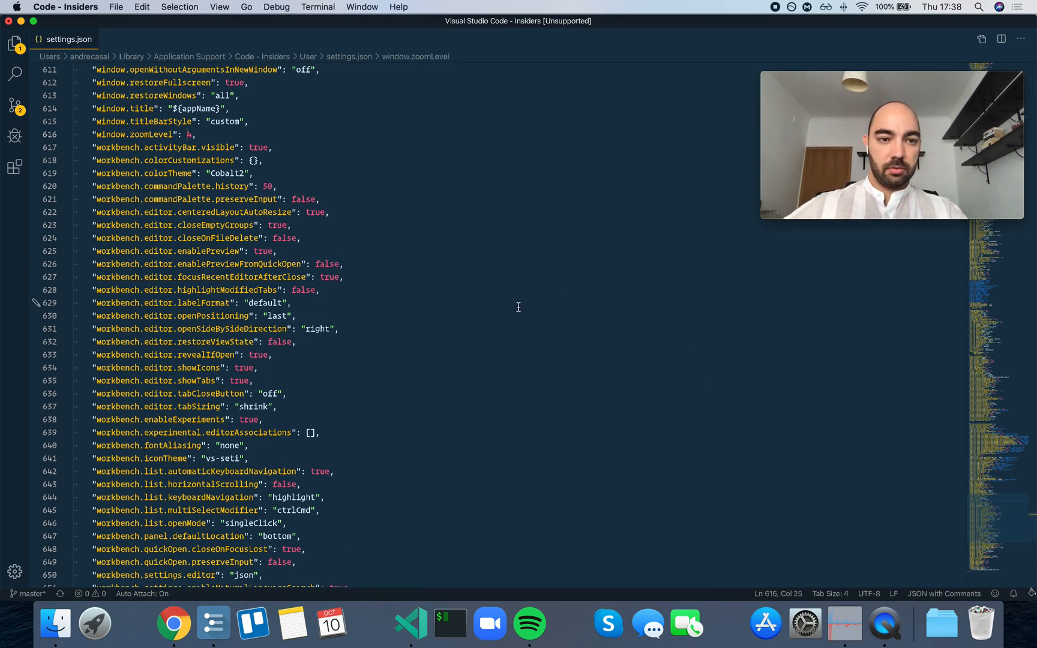
text(0)
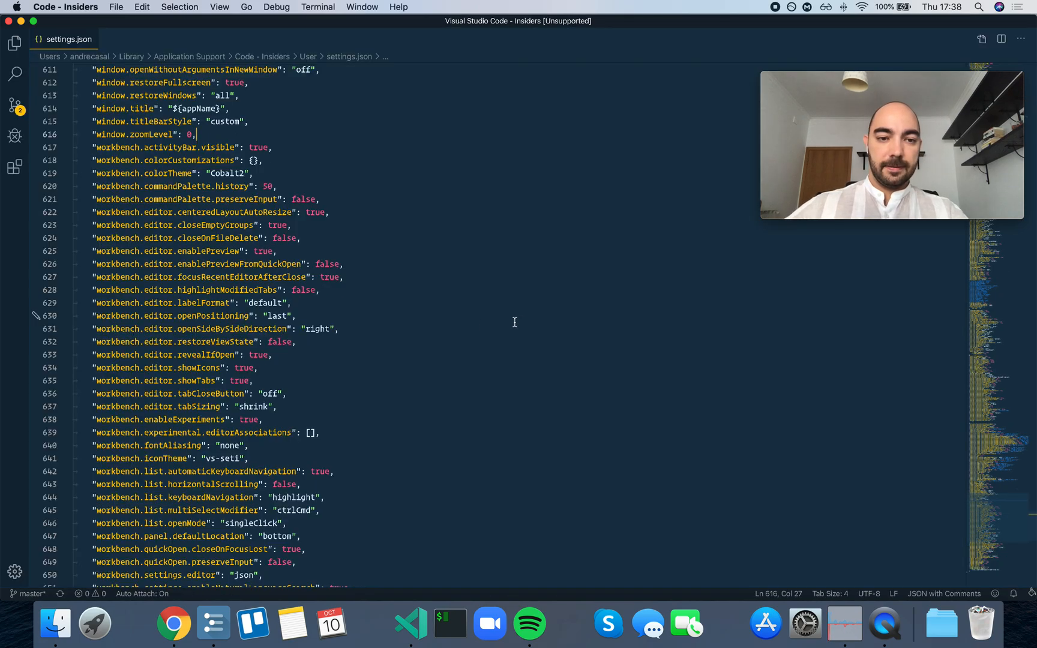
scroll(down, 3)
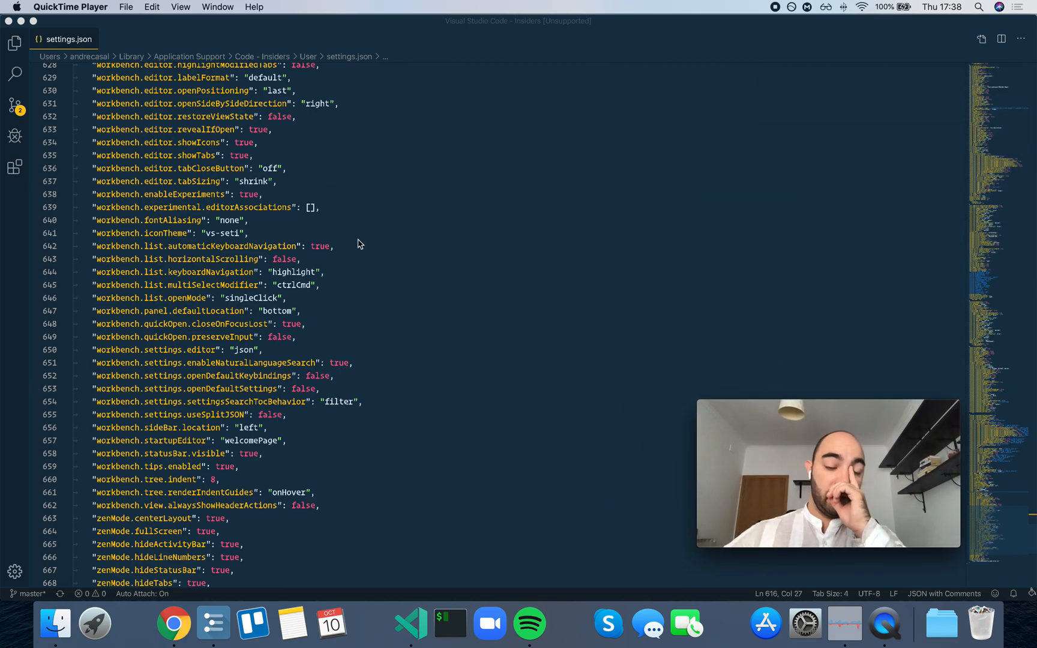
mouse_move(371, 238)
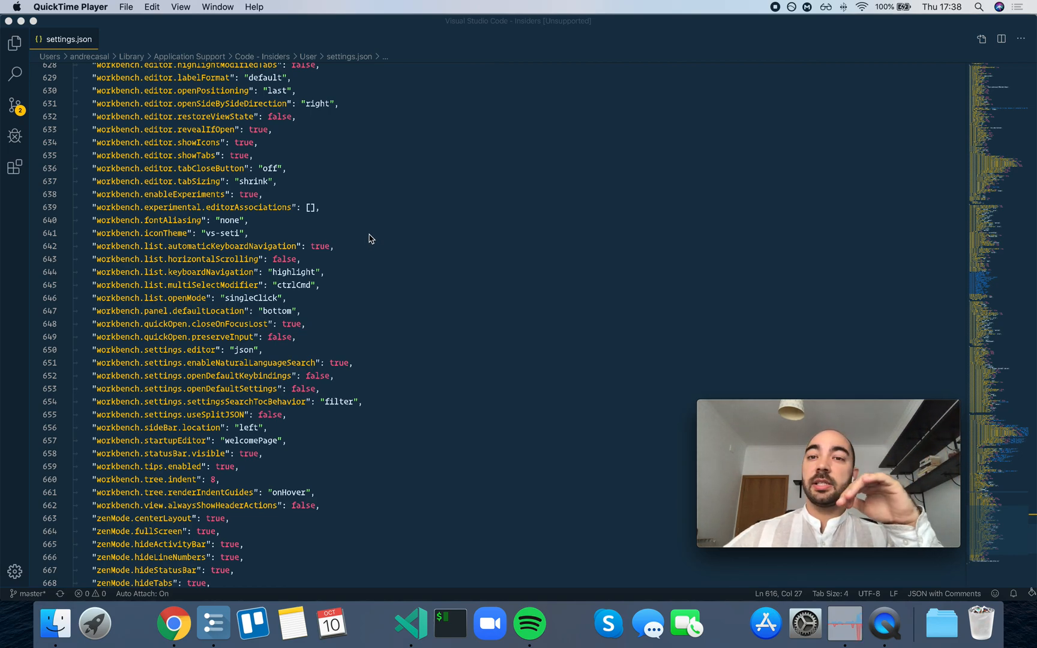
mouse_move(429, 230)
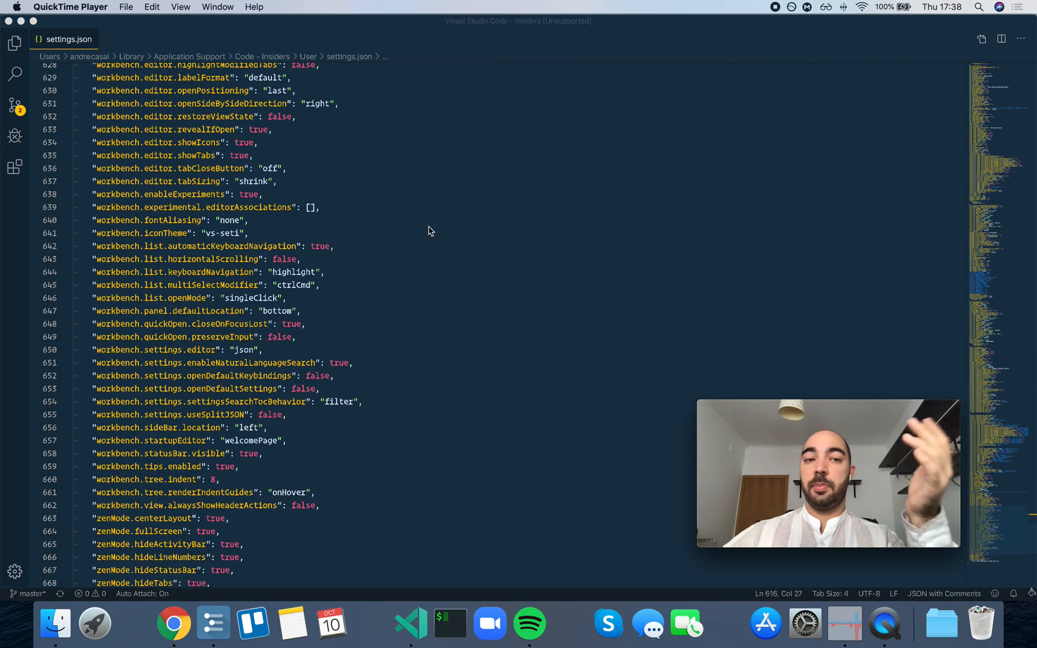
scroll(up, 3)
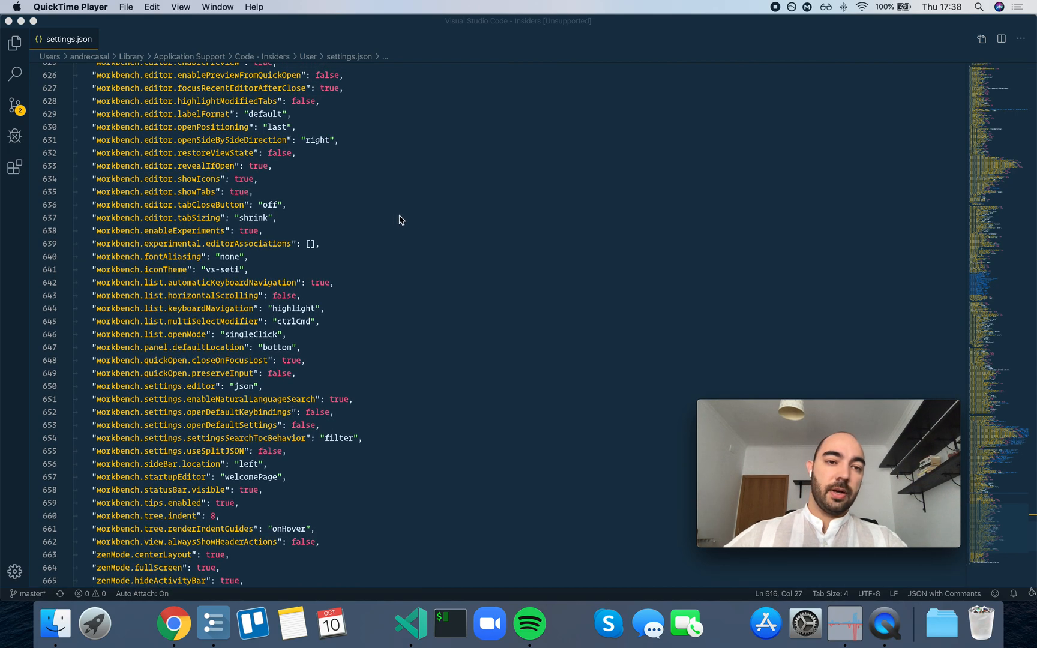
mouse_move(419, 218)
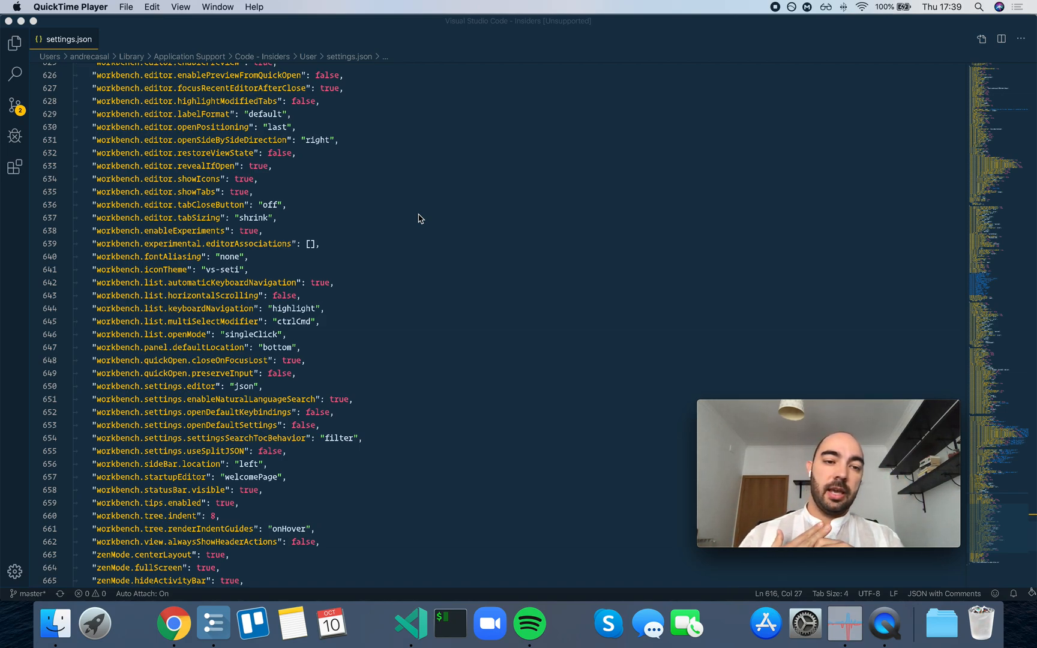
mouse_move(440, 219)
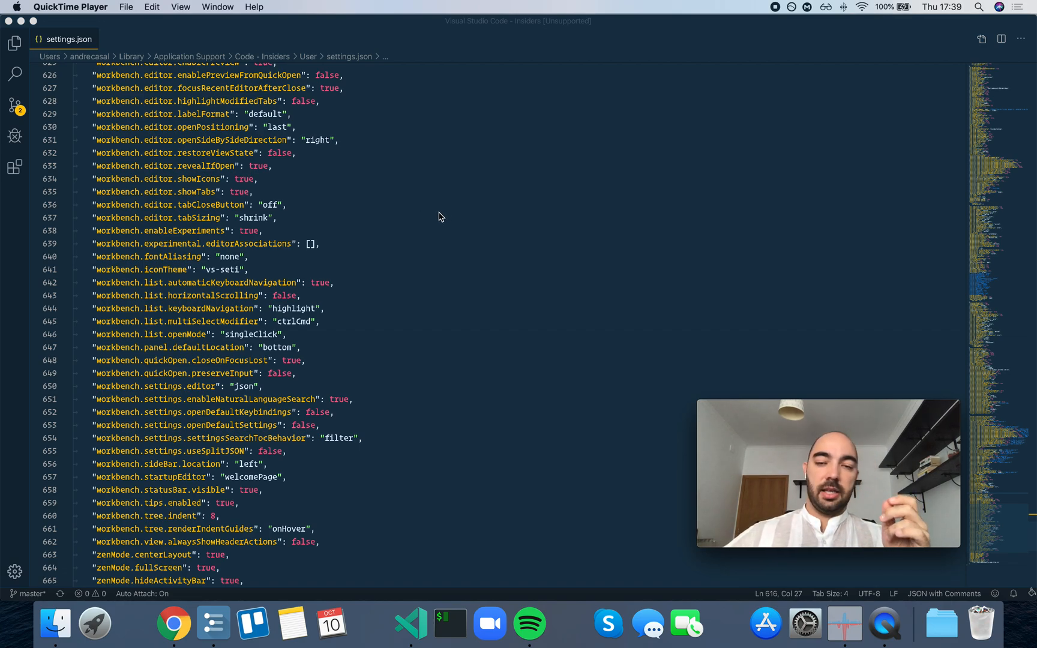
mouse_move(446, 219)
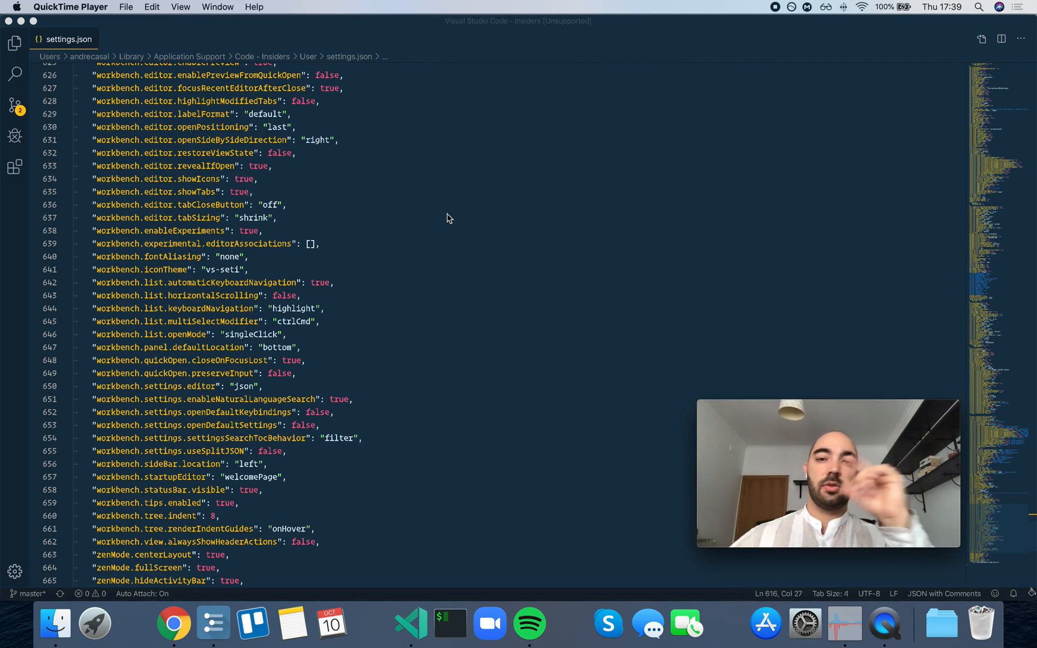
mouse_move(389, 167)
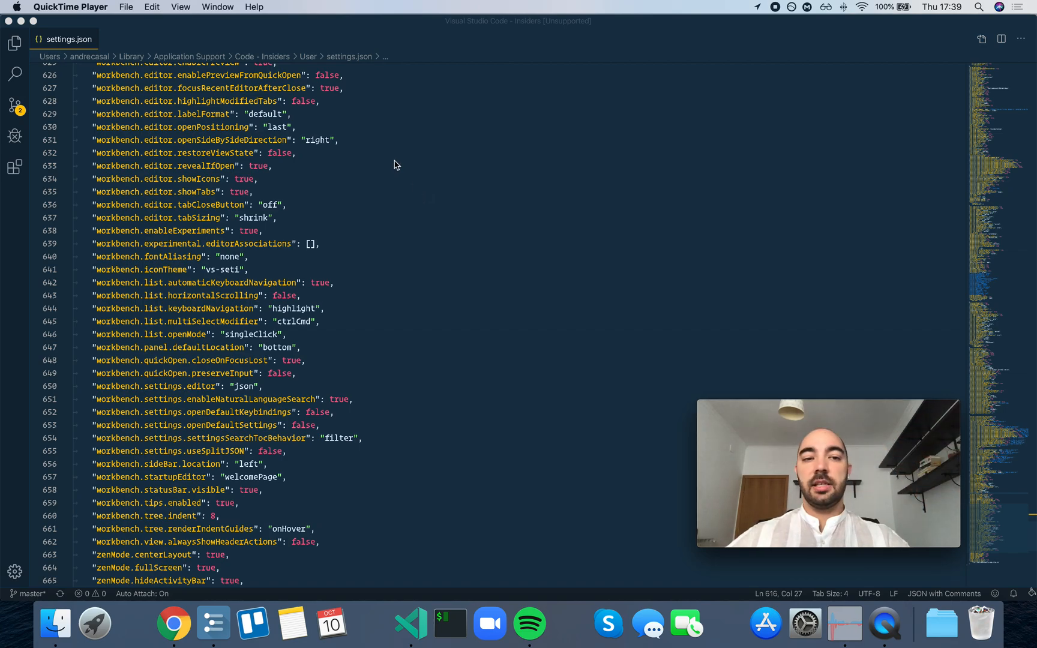
mouse_move(402, 163)
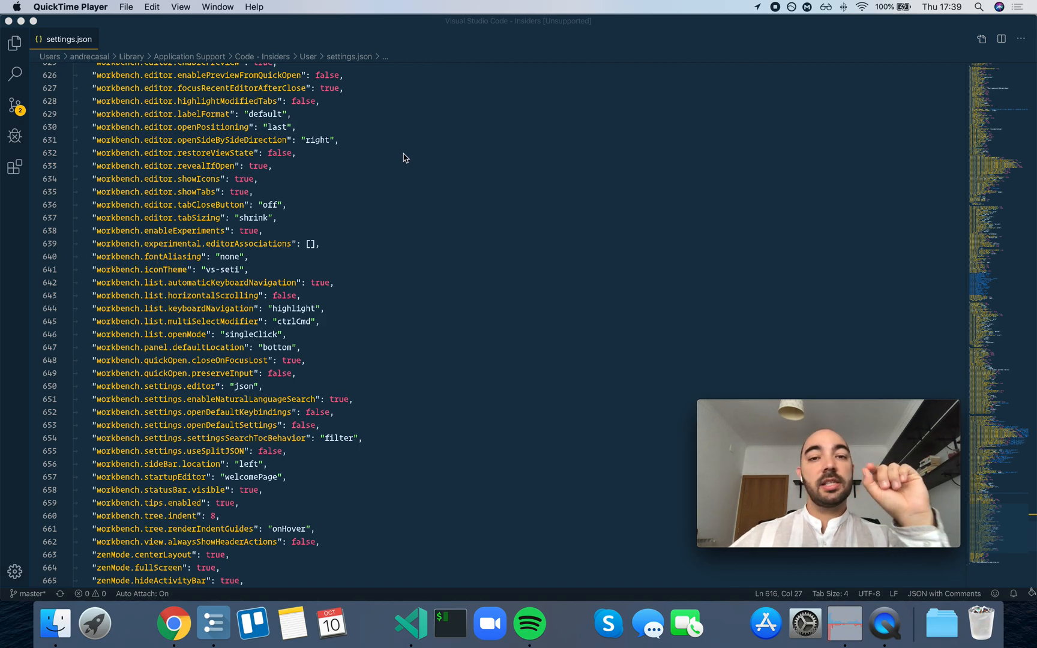
mouse_move(418, 159)
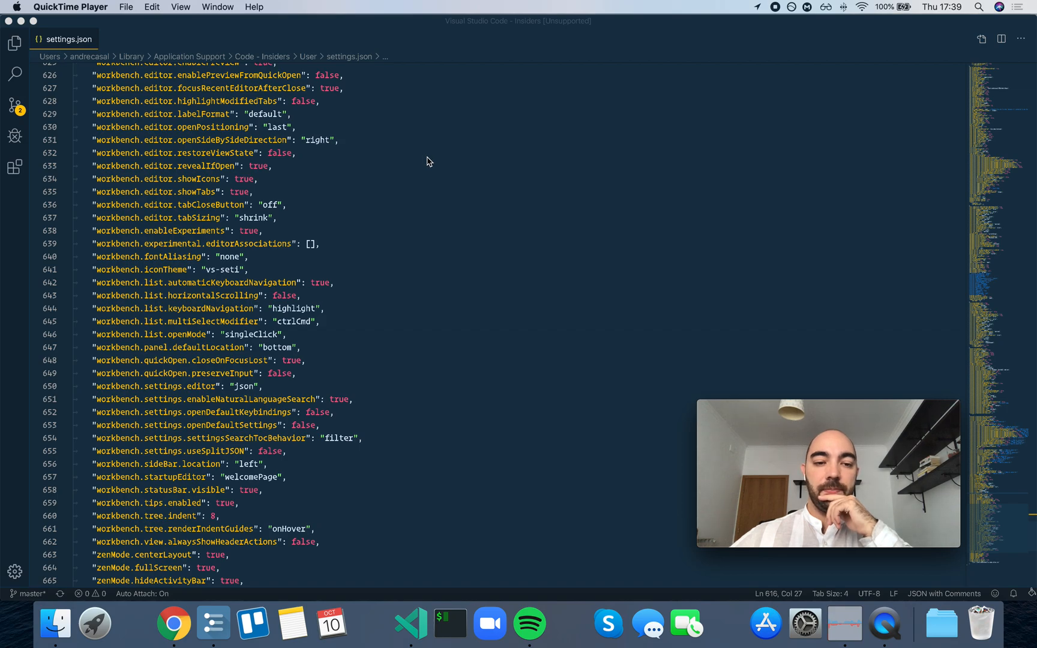
mouse_move(436, 163)
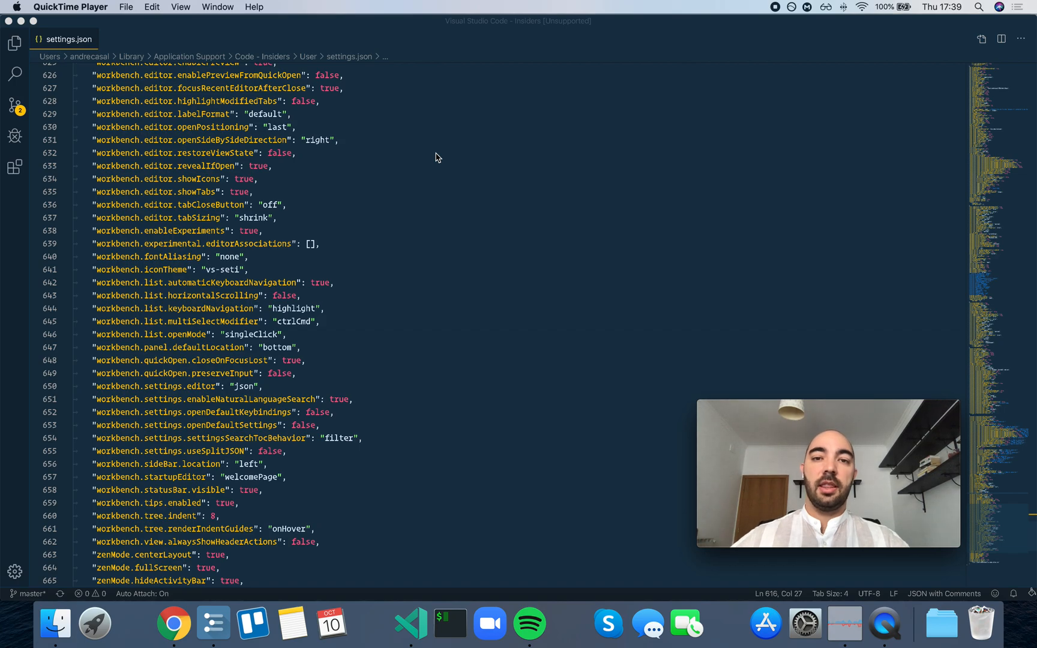
scroll(down, 3)
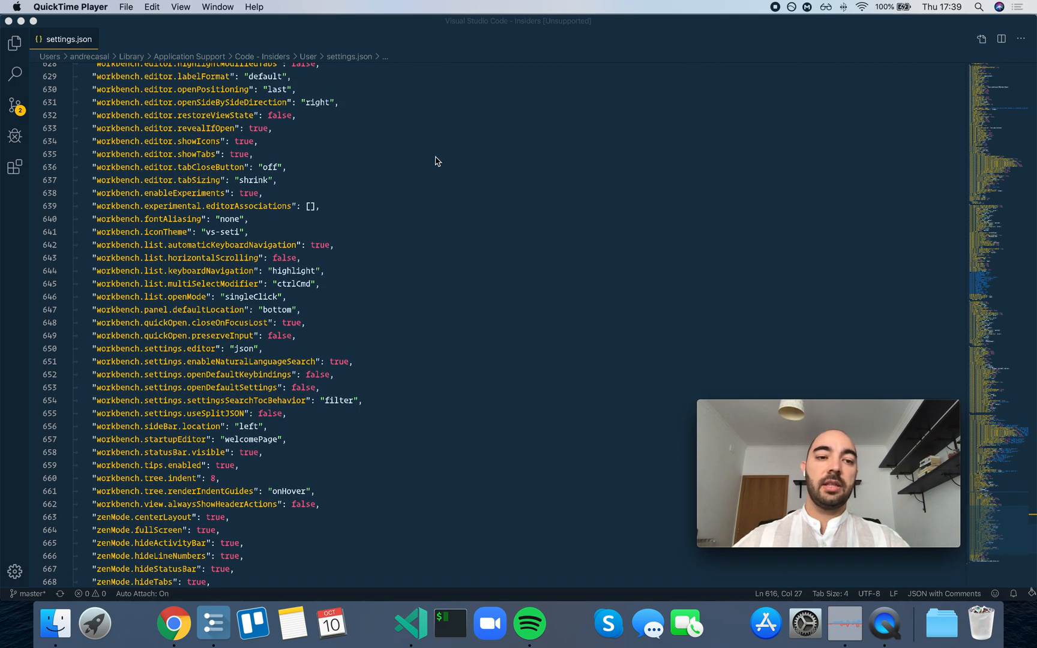
mouse_move(436, 165)
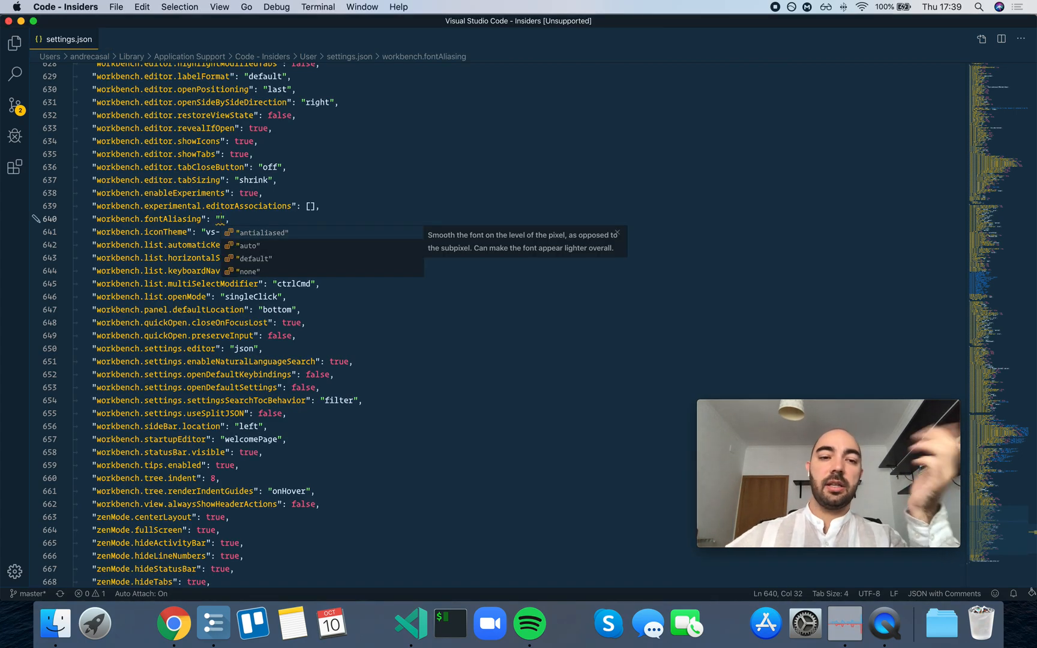
mouse_move(535, 175)
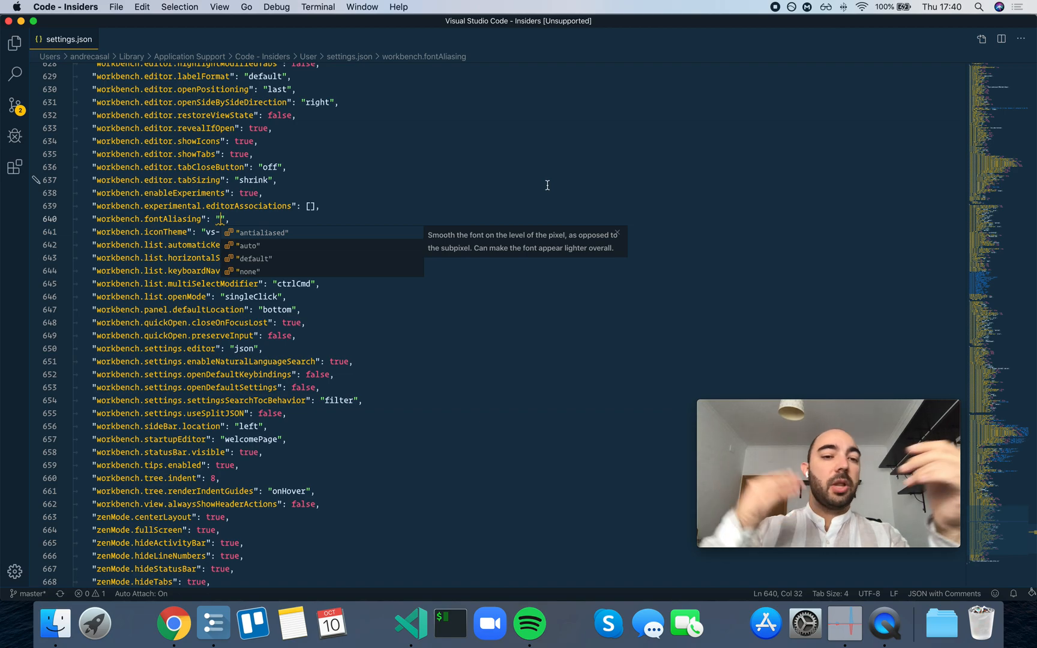
mouse_move(534, 184)
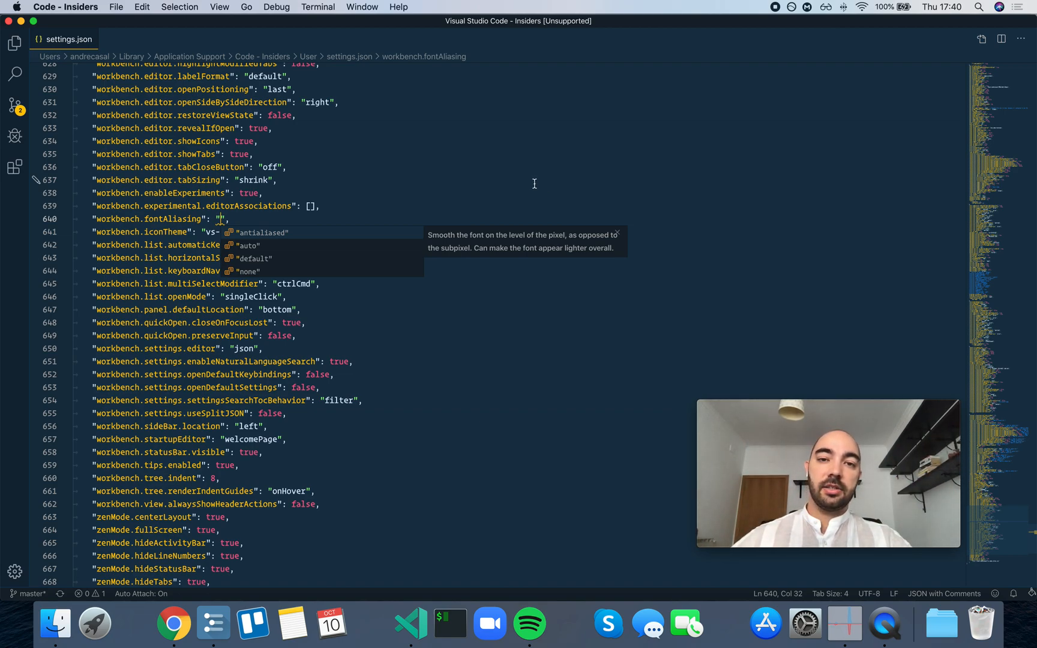